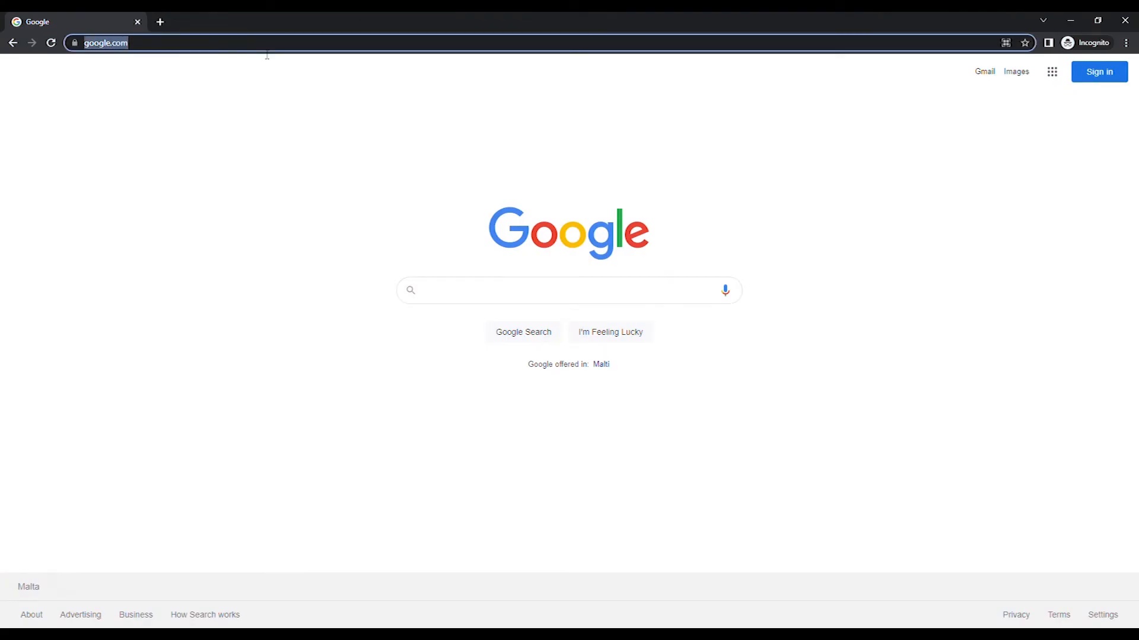
- Load the router gateway status page at 192.168.1.254 in Chrome
type("192.168.1.254")
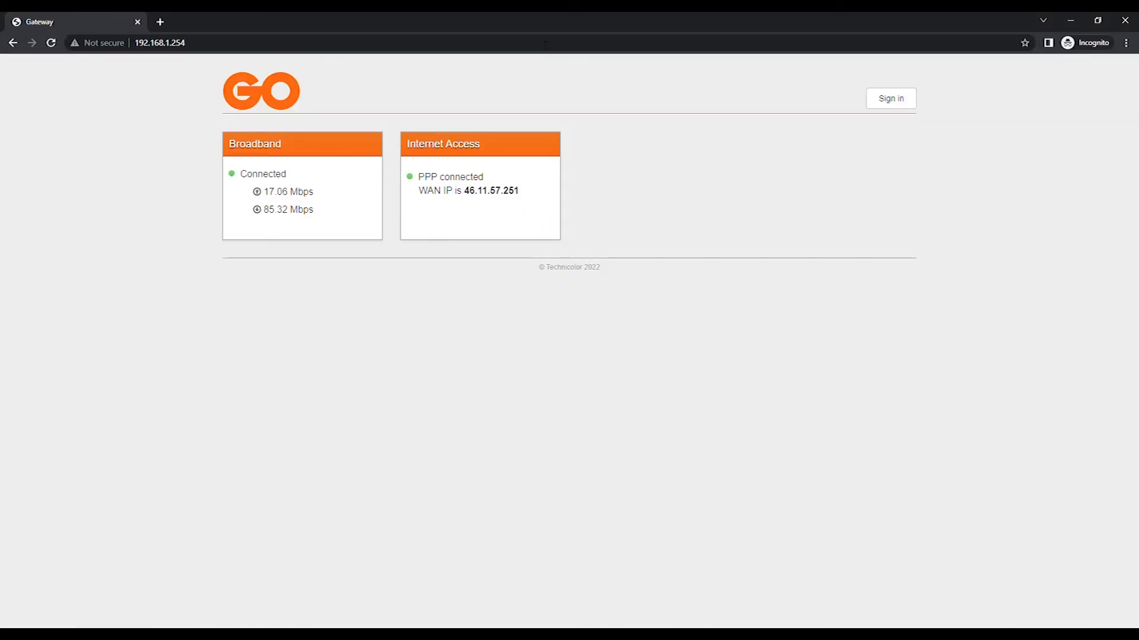
- Bring up the gateway sign-in form and enter the account password
left_click(890, 98)
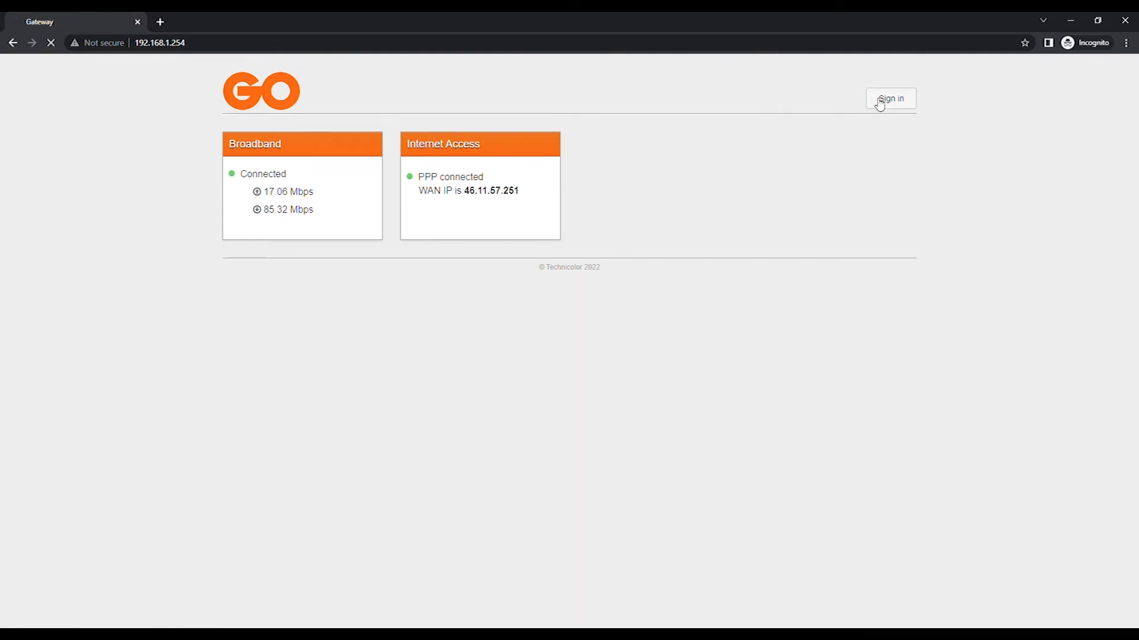
left_click(890, 98)
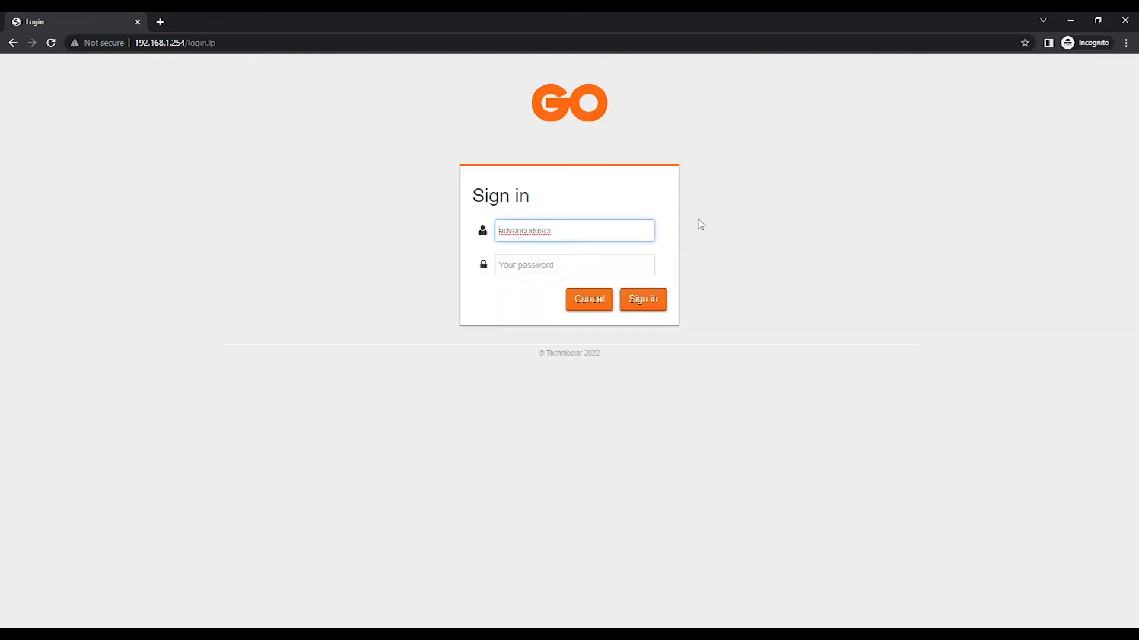
left_click(573, 265)
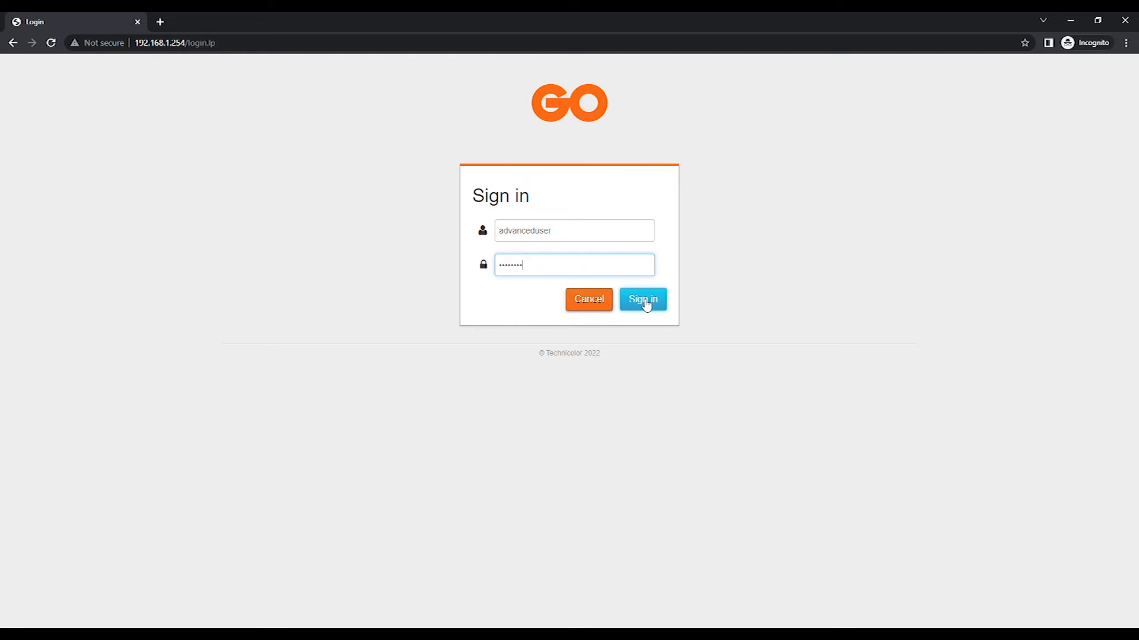
type("•")
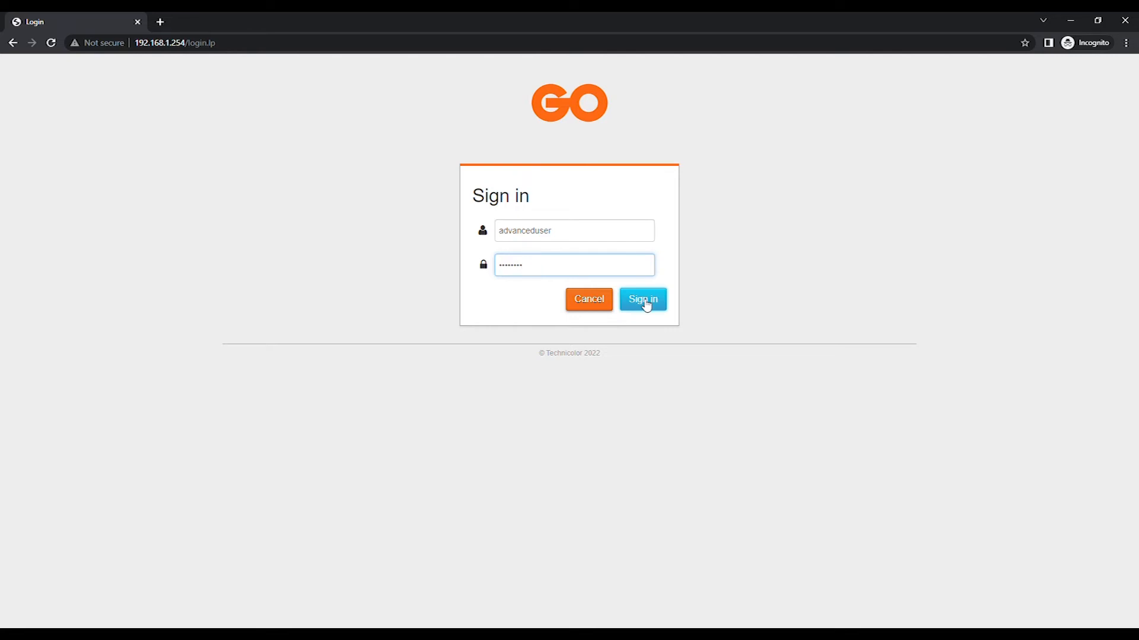
- Sign in as advanceduser to reach the full gateway dashboard
left_click(642, 299)
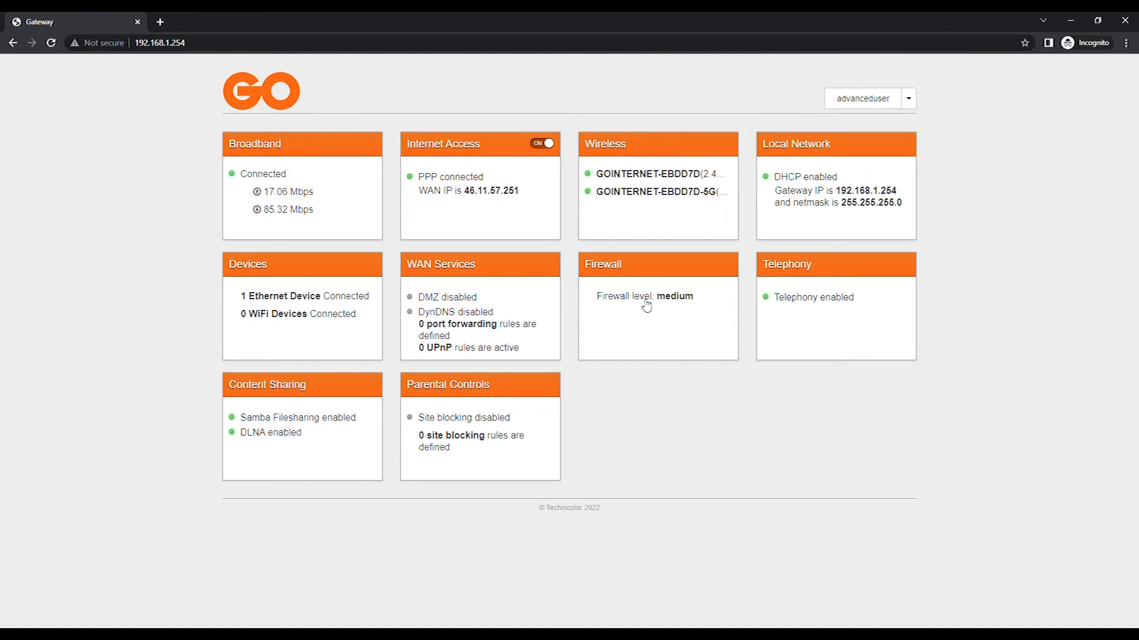
mouse_move(724, 145)
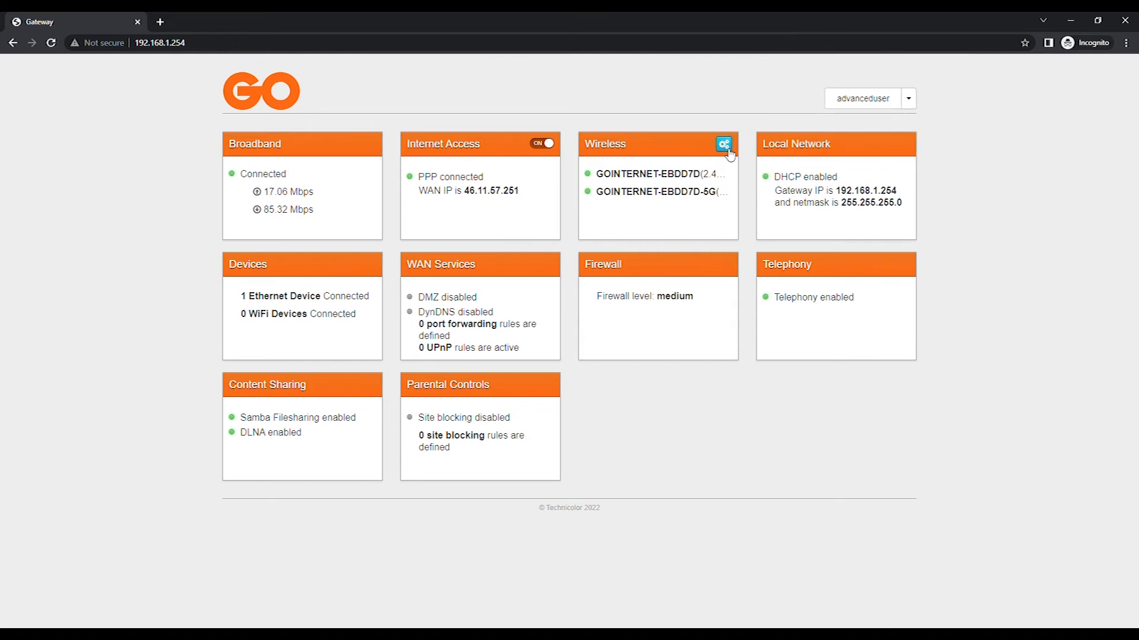
- Set the 2.4GHz wireless channel from Auto to 1, save it, and return to the dashboard
left_click(723, 145)
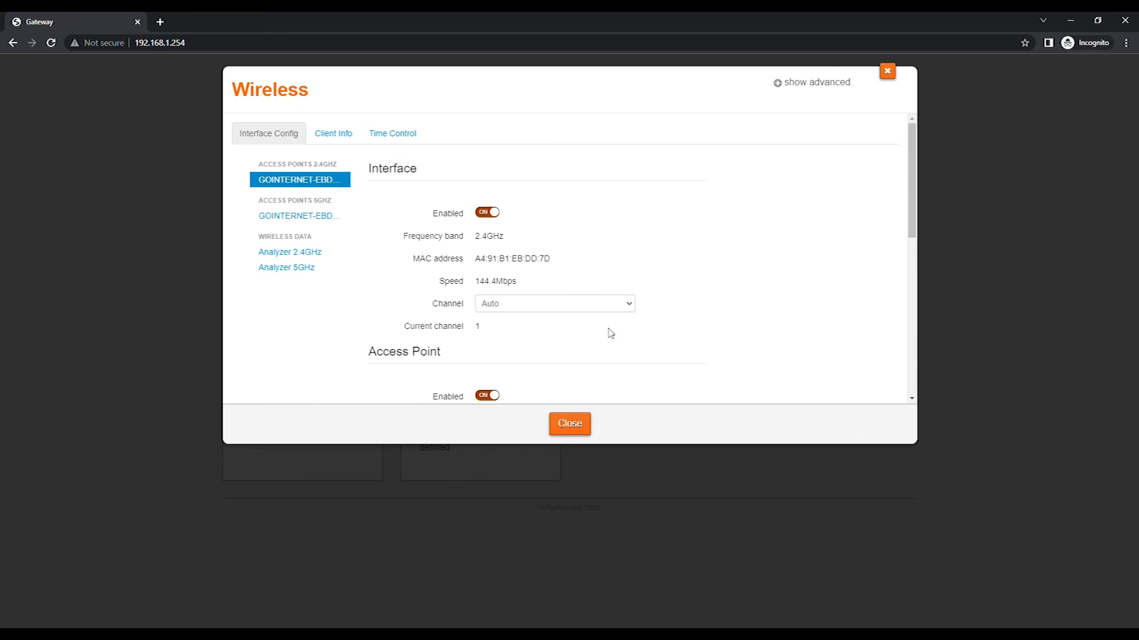
left_click(553, 302)
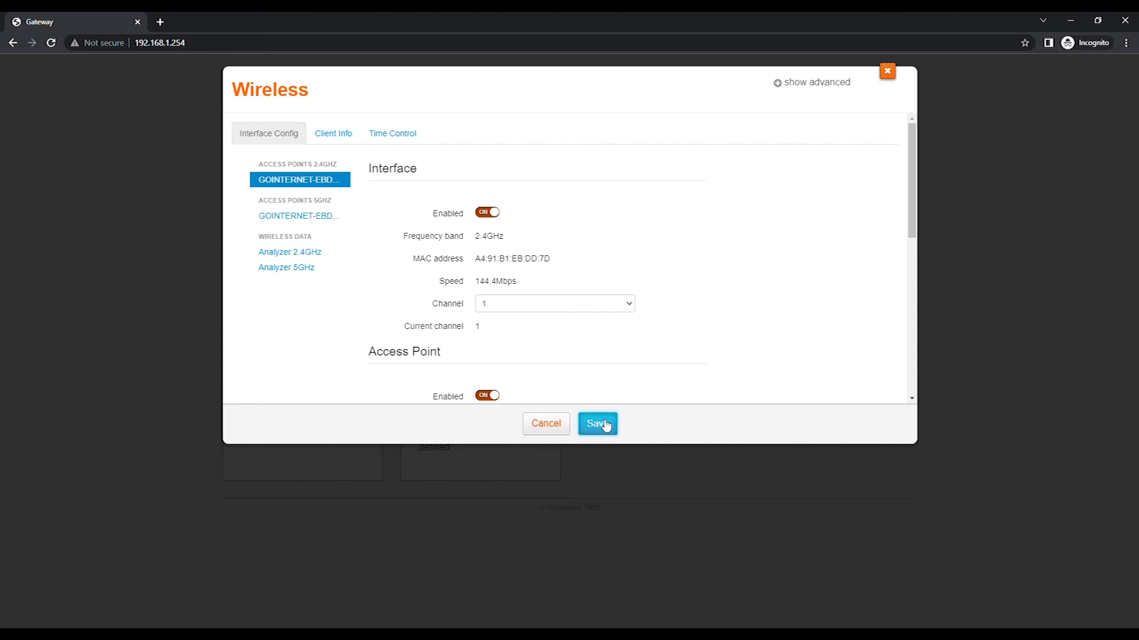
left_click(597, 423)
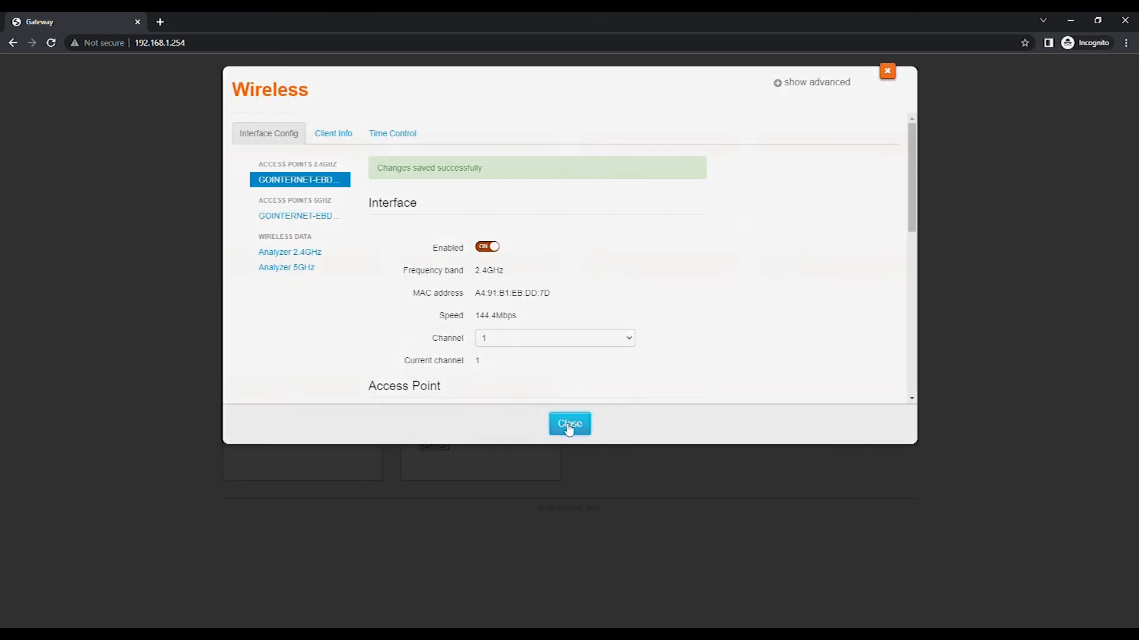
left_click(569, 424)
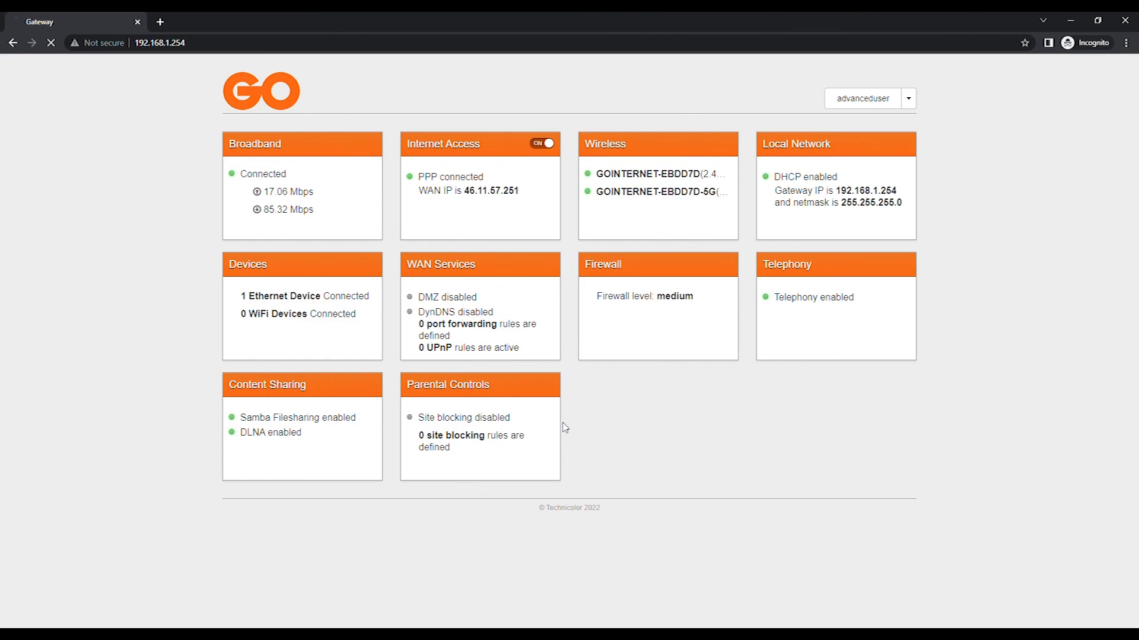